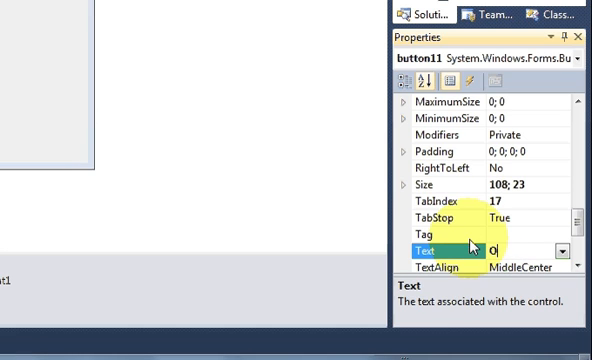
# Set the new button's Text property to 'Open Web'.
pyautogui.write('Open Web')
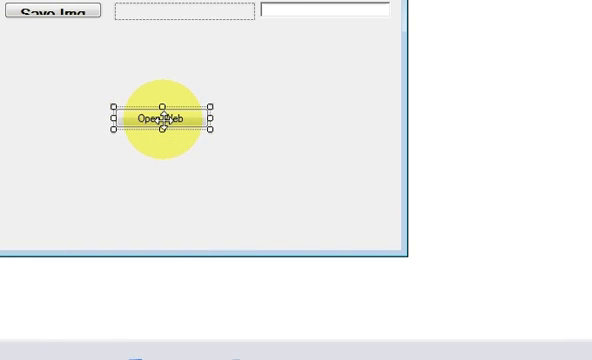
pyautogui.doubleClick(160, 120)
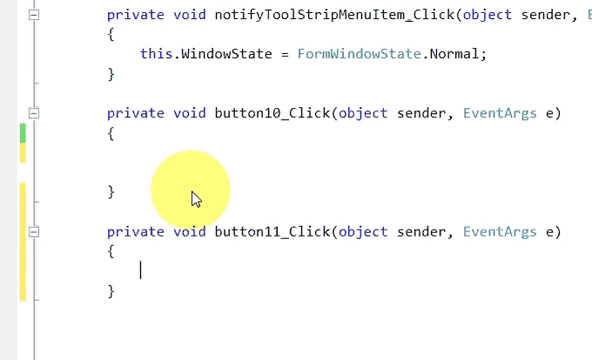
pyautogui.scroll(-3)
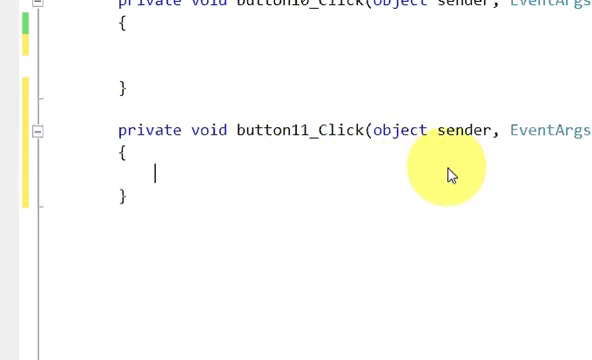
pyautogui.write('sy')
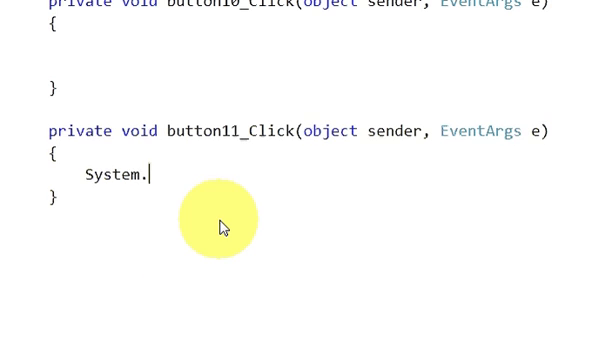
pyautogui.write('d')
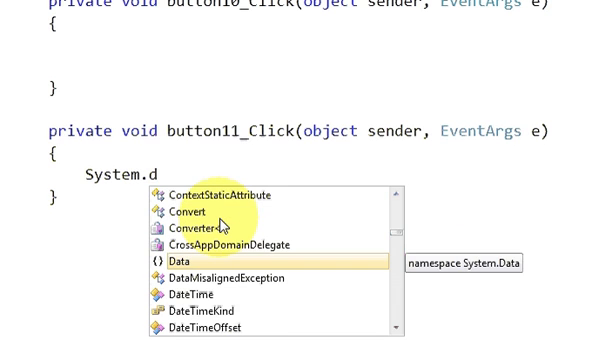
pyautogui.write('iagnostics')
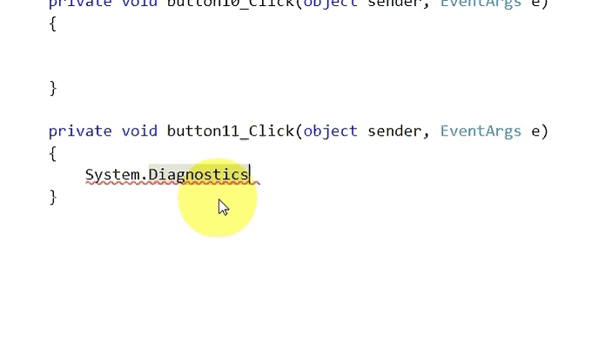
pyautogui.write('.')
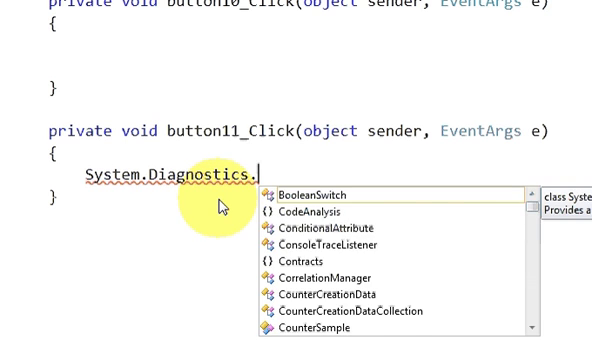
pyautogui.write('pr')
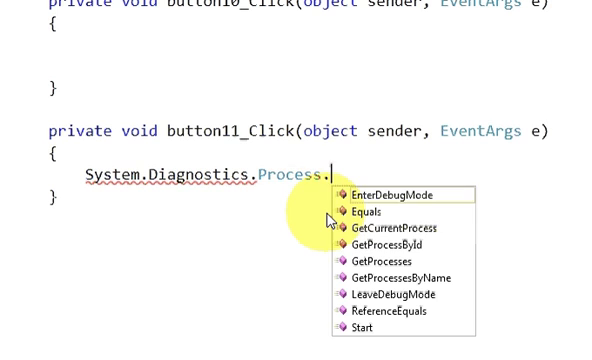
pyautogui.write('s')
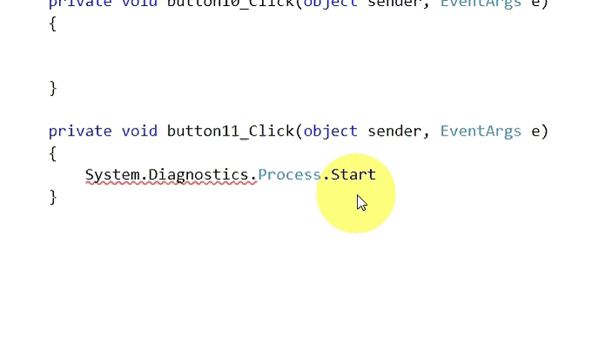
pyautogui.write('();')
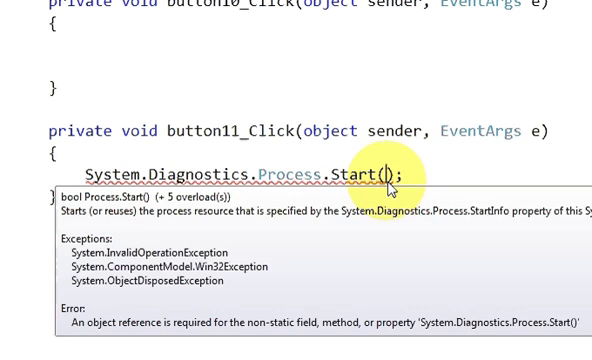
pyautogui.write('""')
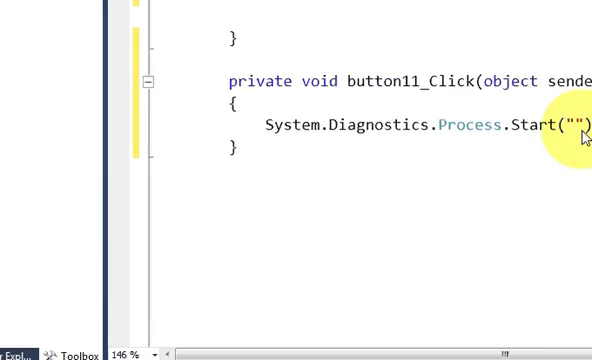
pyautogui.write('https://www.google.com/')
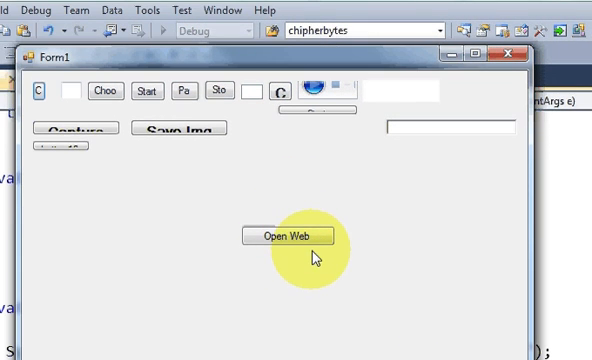
pyautogui.moveTo(304, 262)
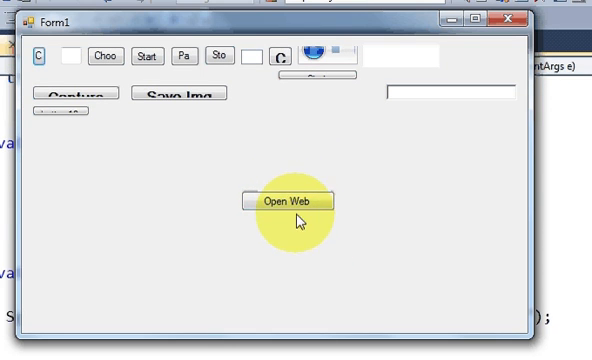
# Click Open Web on the running form twice and see Google open in new browser tabs.
pyautogui.click(292, 200)
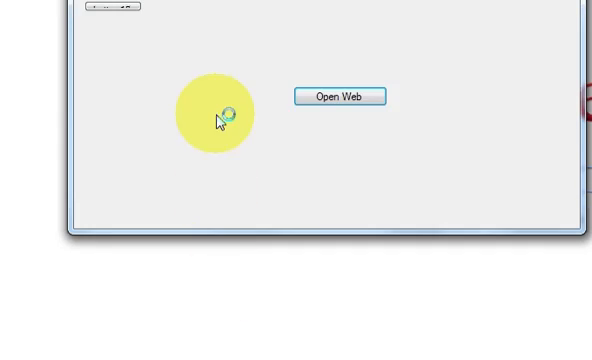
pyautogui.click(340, 96)
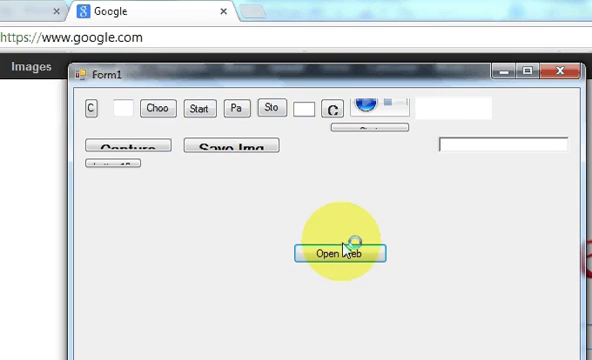
pyautogui.click(340, 252)
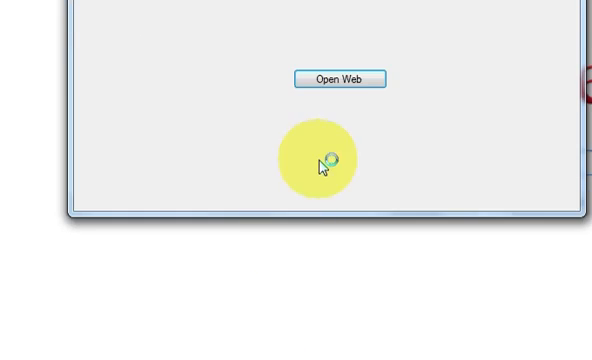
pyautogui.click(340, 80)
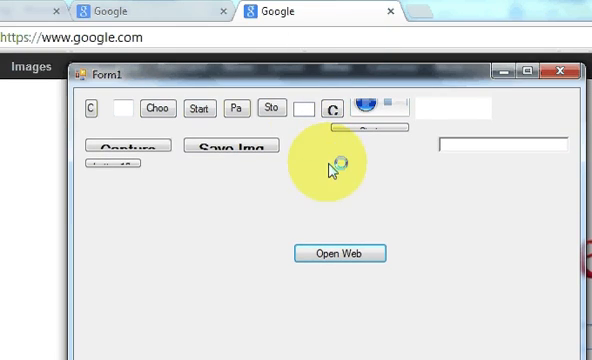
pyautogui.moveTo(340, 252)
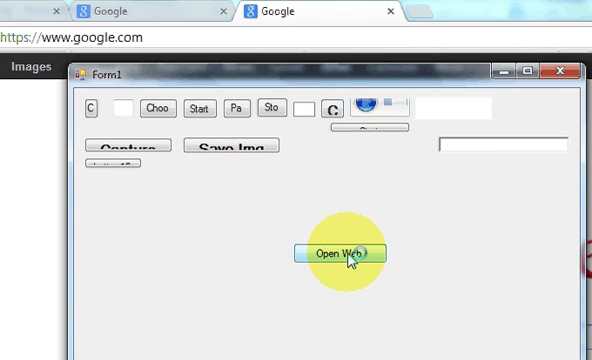
pyautogui.click(336, 252)
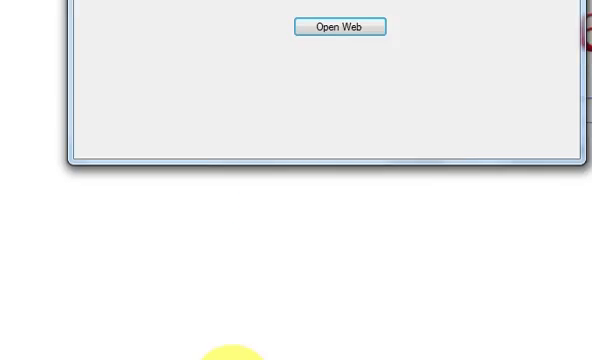
pyautogui.click(340, 26)
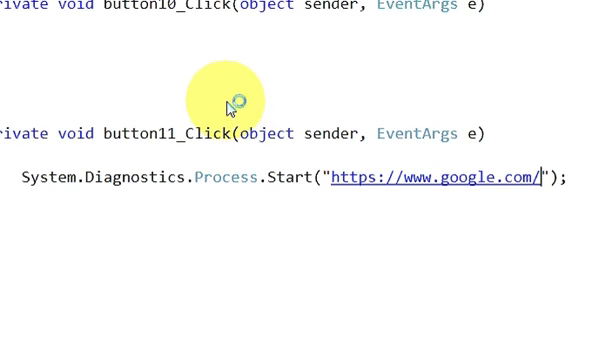
pyautogui.moveTo(200, 144)
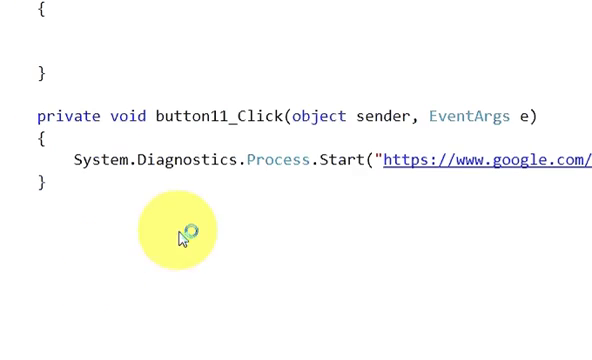
pyautogui.moveTo(324, 202)
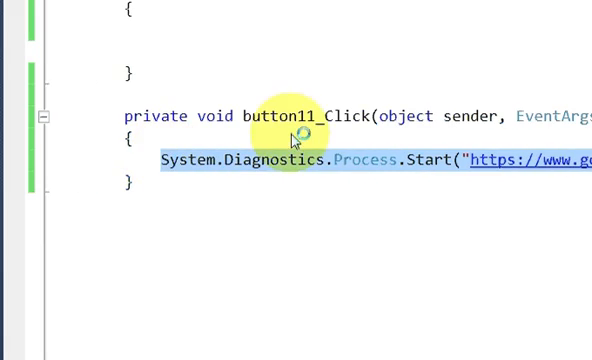
# Wrap Process.Start in a MessageBox.Show Yes/No check with text 'test' and caption 'Visit'.
pyautogui.scroll(-3)
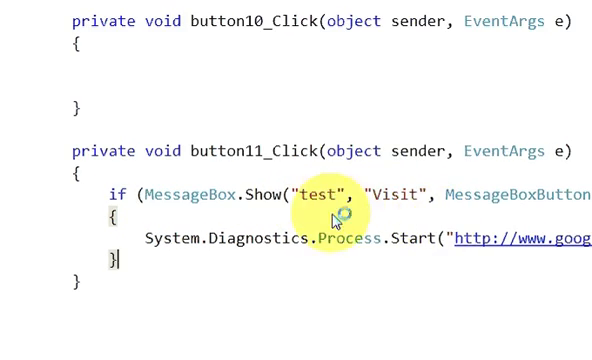
pyautogui.scroll(-3)
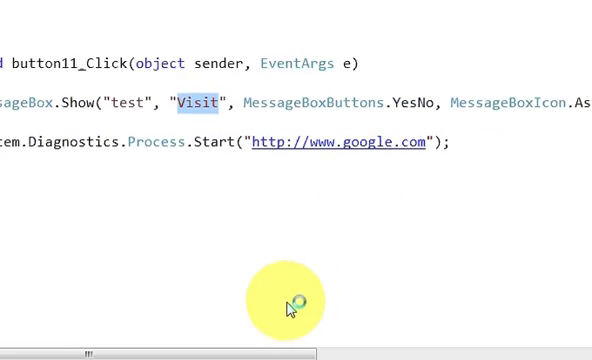
pyautogui.moveTo(300, 284); pyautogui.dragTo(410, 284)
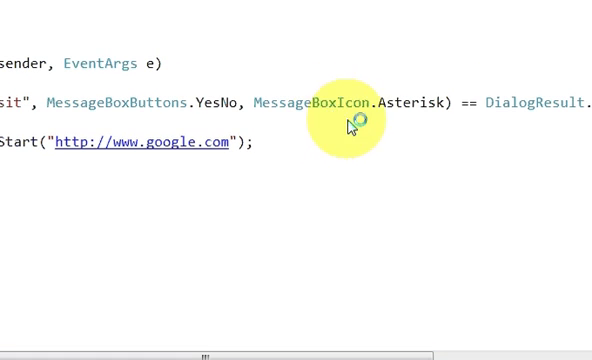
pyautogui.moveTo(330, 100)
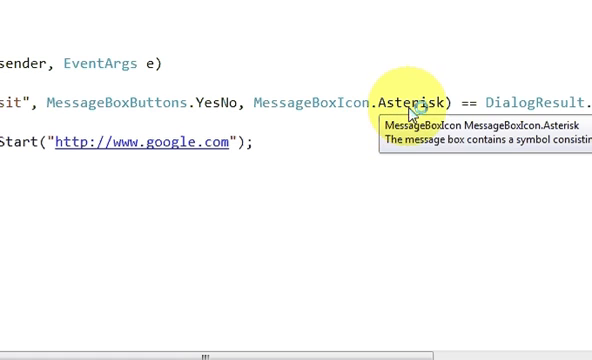
pyautogui.moveTo(432, 100)
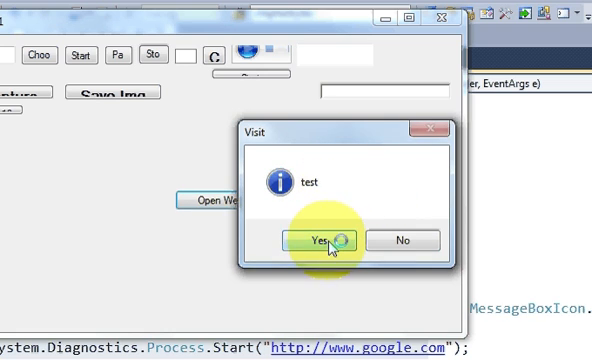
# Answer Yes in the Visit message box so Google opens in the browser.
pyautogui.click(318, 240)
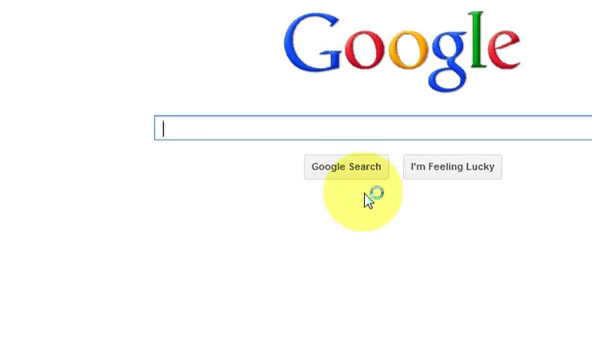
pyautogui.moveTo(336, 230)
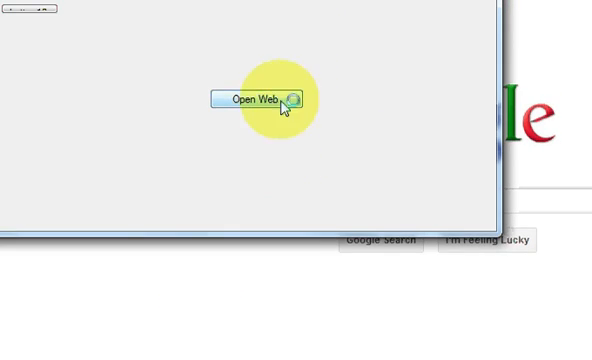
pyautogui.moveTo(310, 130)
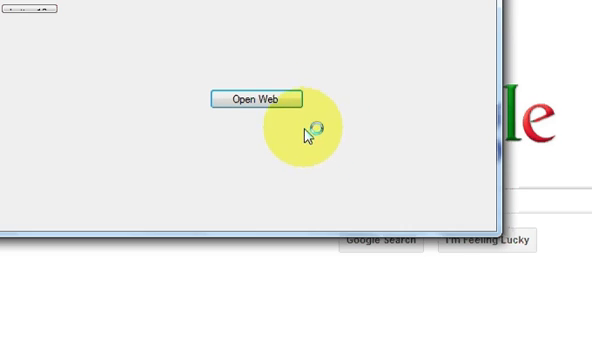